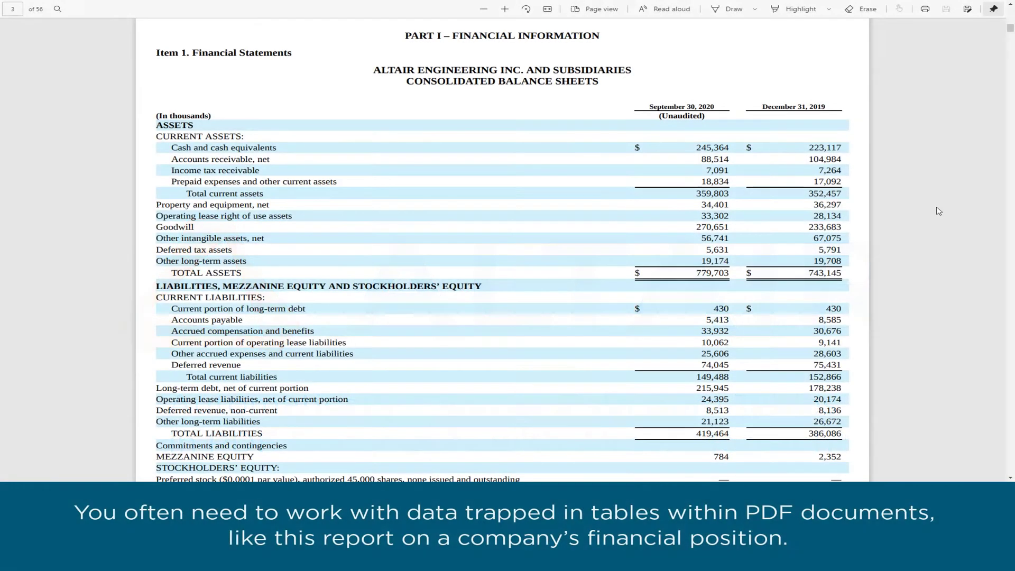
Scroll down through the Data Prep Studio start screen
scroll("down", 3)
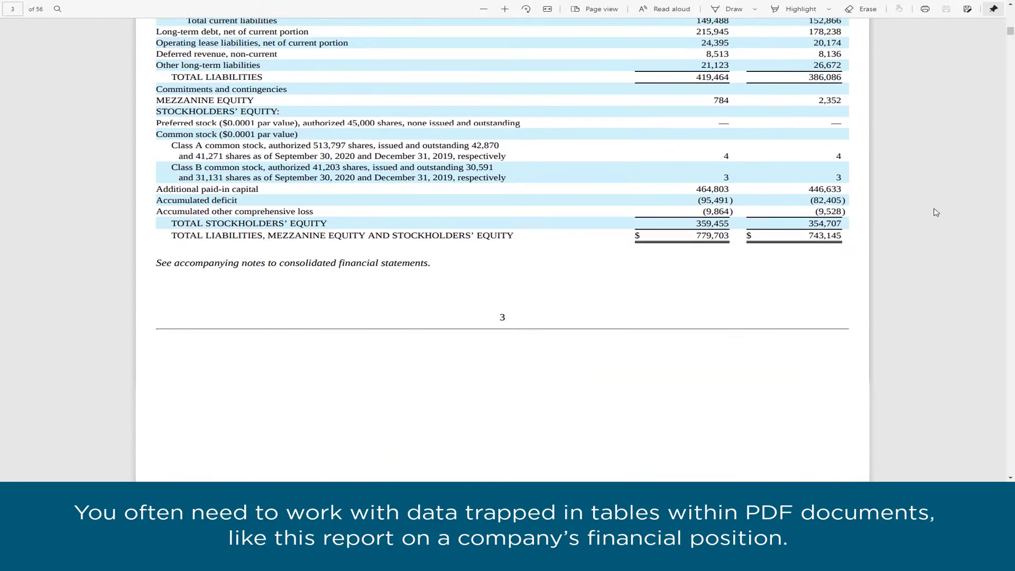
scroll("down", 3)
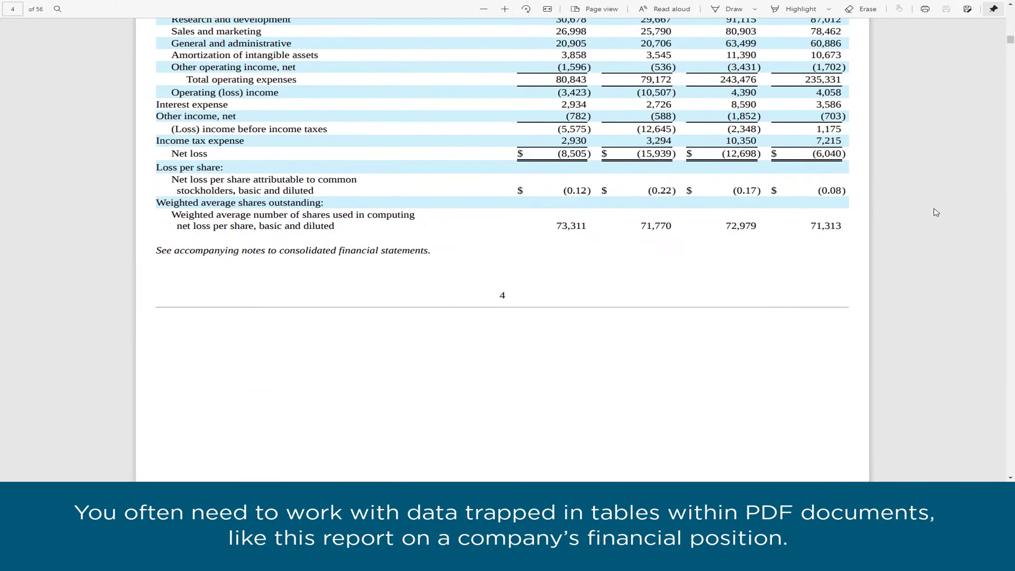
scroll("down", 3)
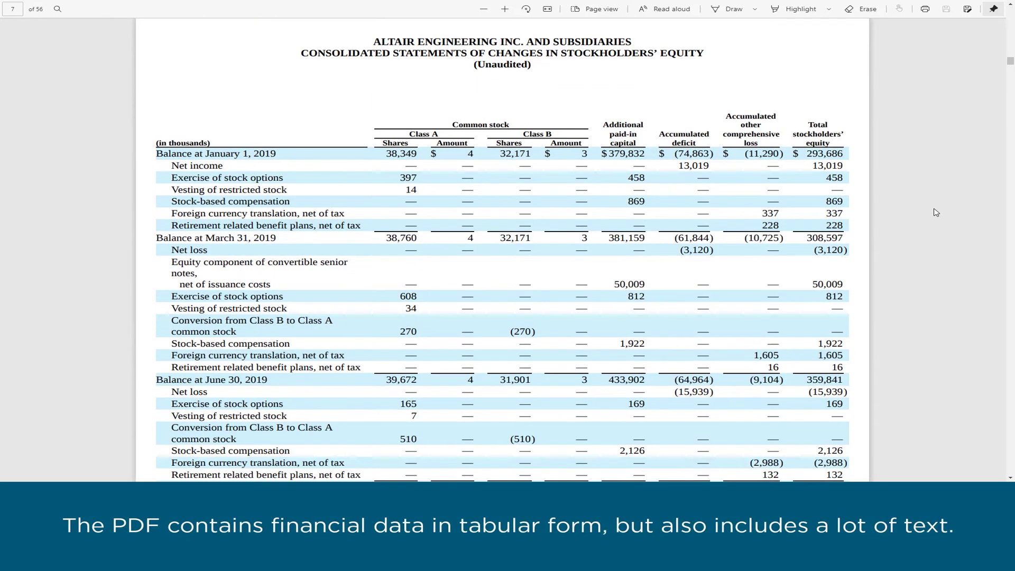
scroll("down", 3)
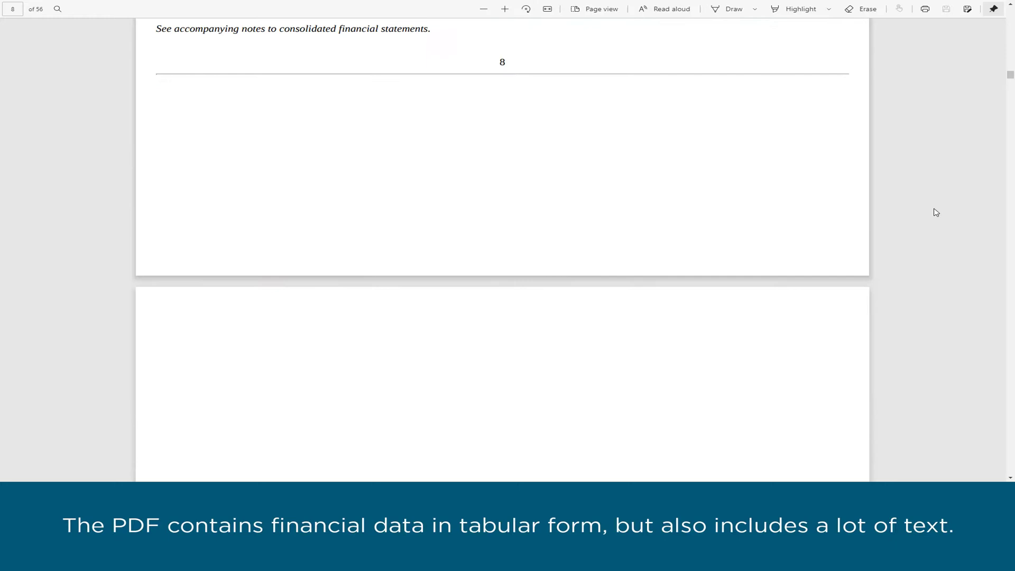
scroll("down", 3)
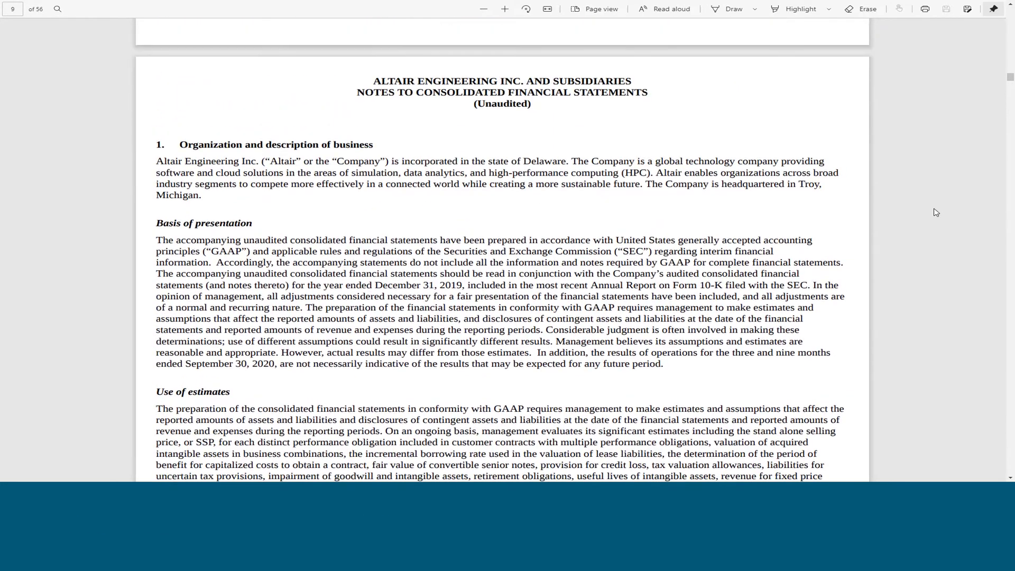
scroll("down", 3)
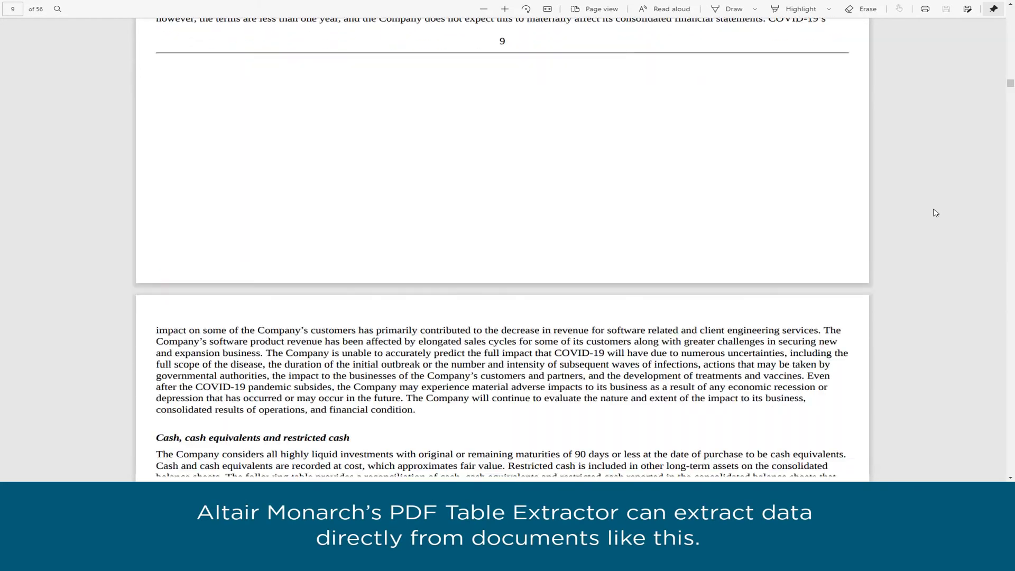
scroll("down", 3)
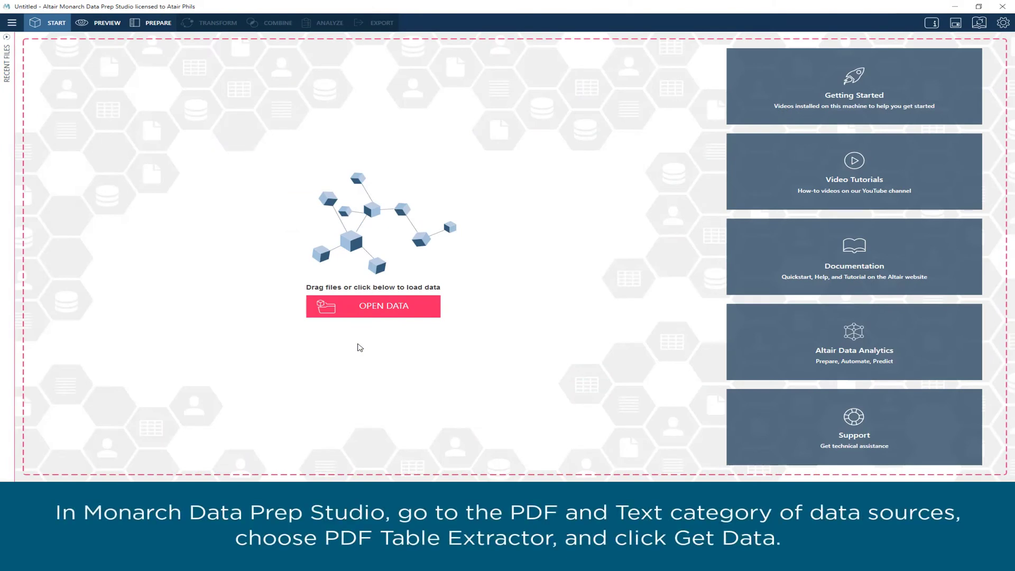
Load ALTR 10Q 2020Sept.pdf through the PDF & Text > PDF Table Extractor source
left_click(373, 306)
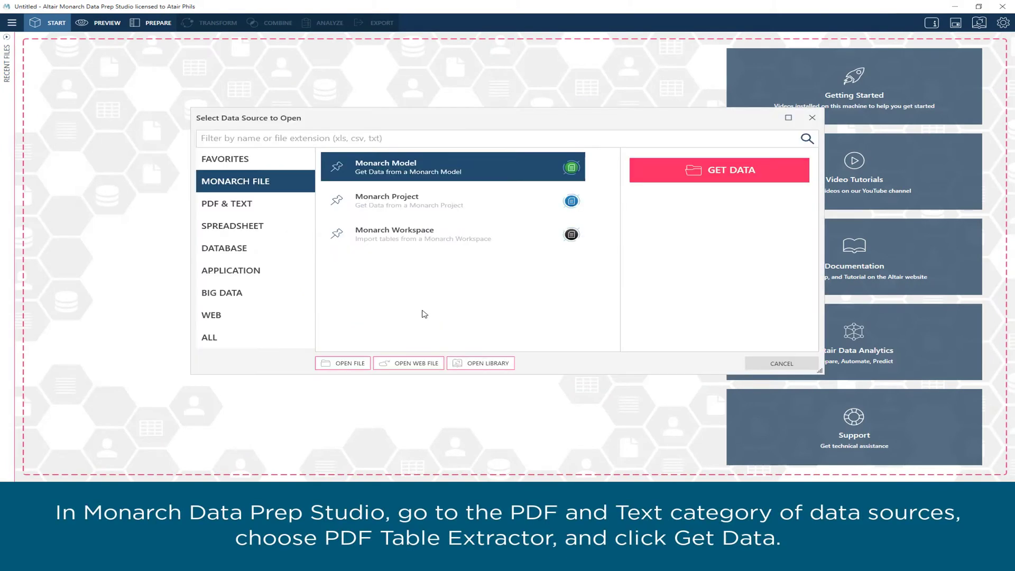
left_click(227, 203)
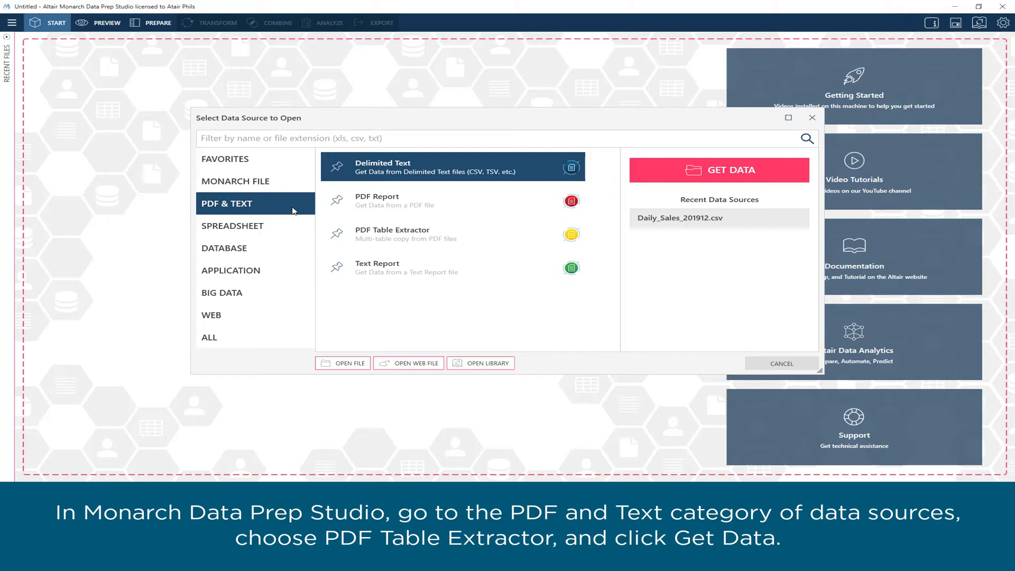
left_click(453, 233)
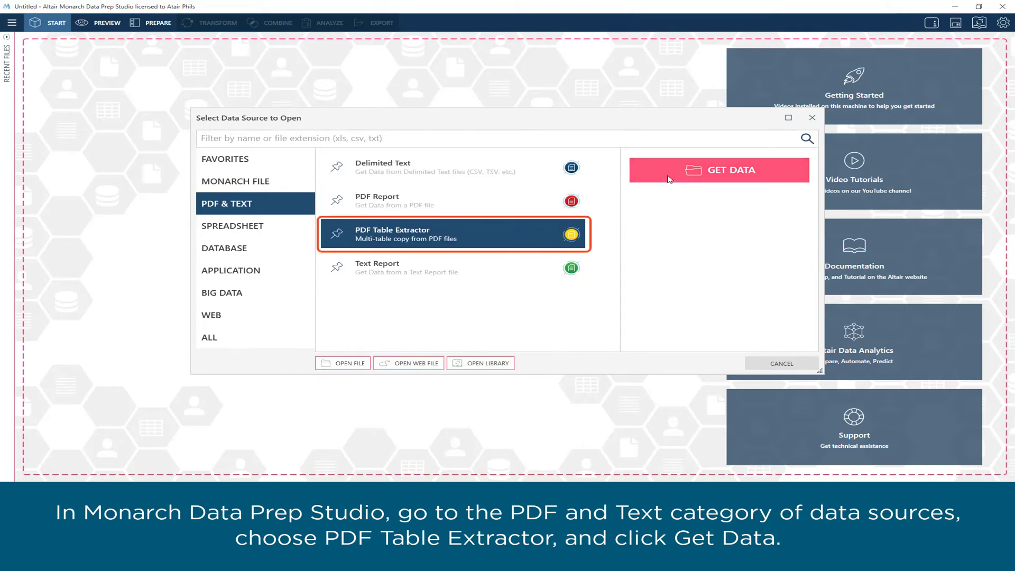
left_click(718, 170)
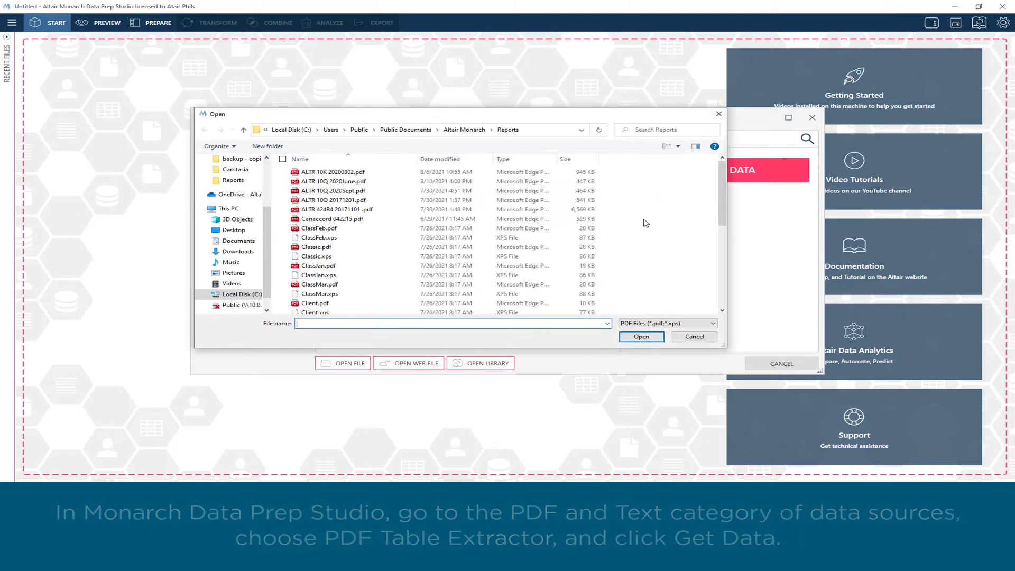
left_click(333, 190)
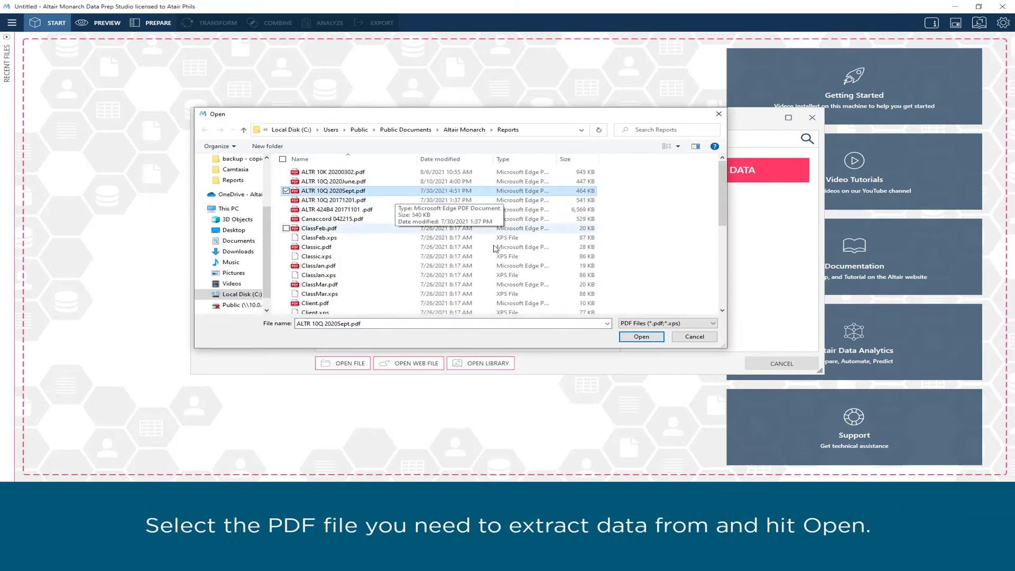
left_click(641, 336)
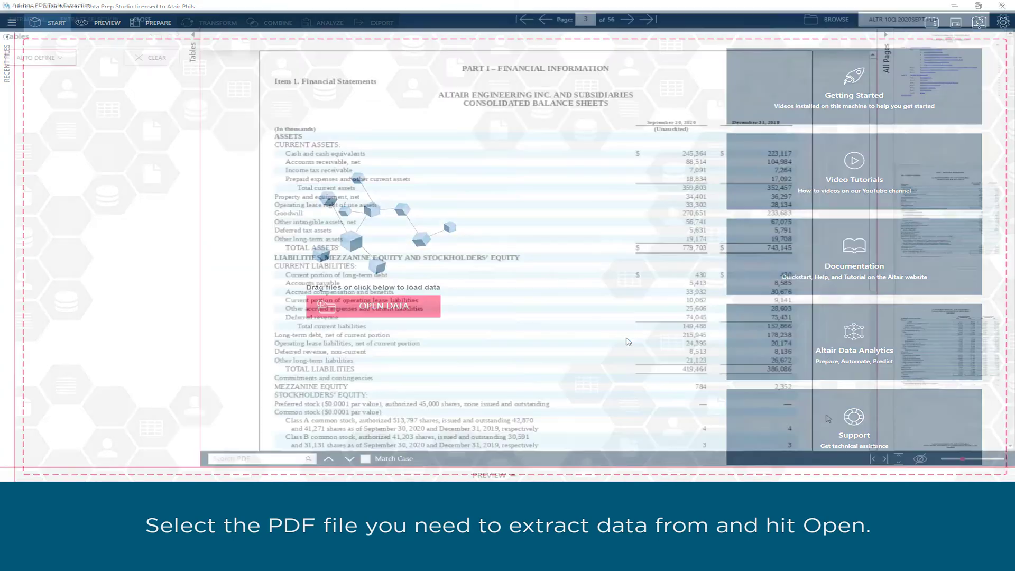
View page 4's statement of operations, then jump to page 17's goodwill tables
left_click(382, 305)
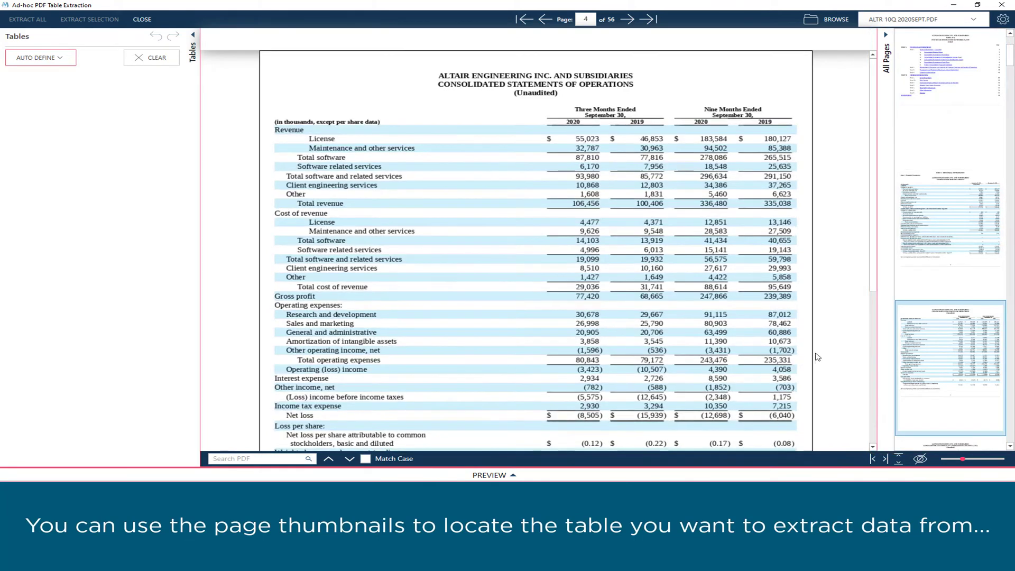
left_click(585, 19)
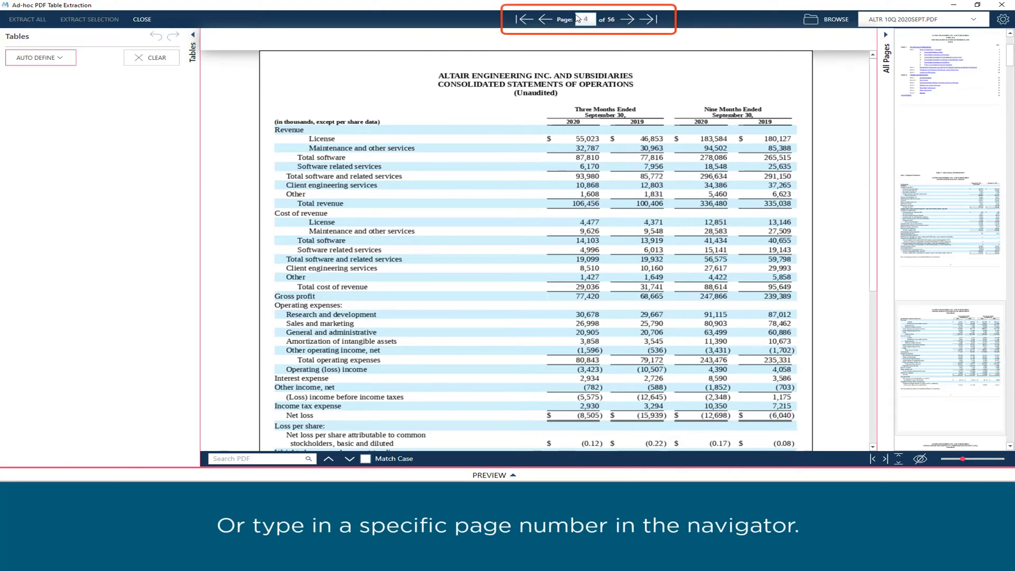
left_click(585, 19)
type("17")
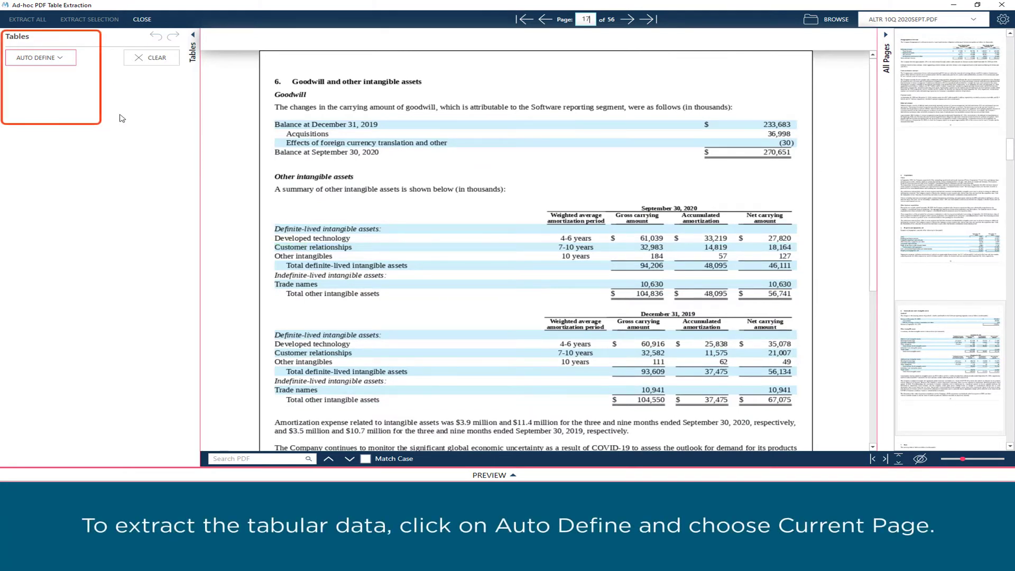
Auto-define tables on the current page 17 and preview Table 3's data
left_click(40, 58)
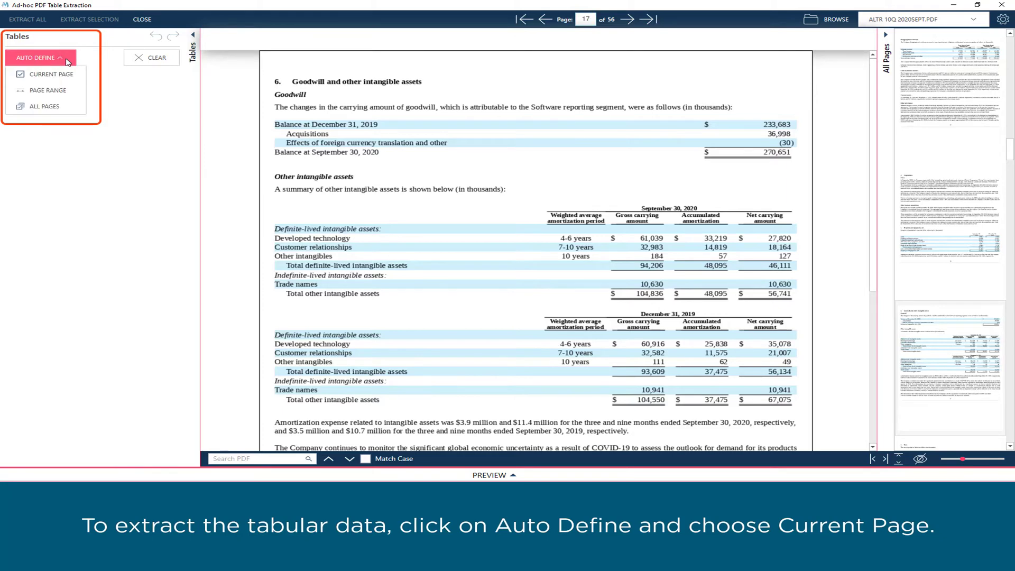
left_click(50, 74)
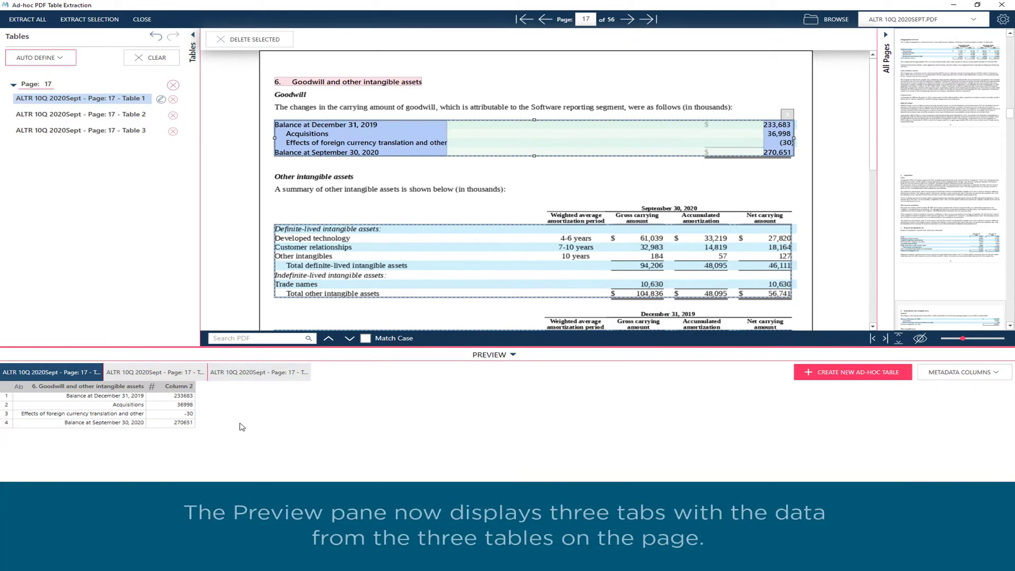
left_click(156, 372)
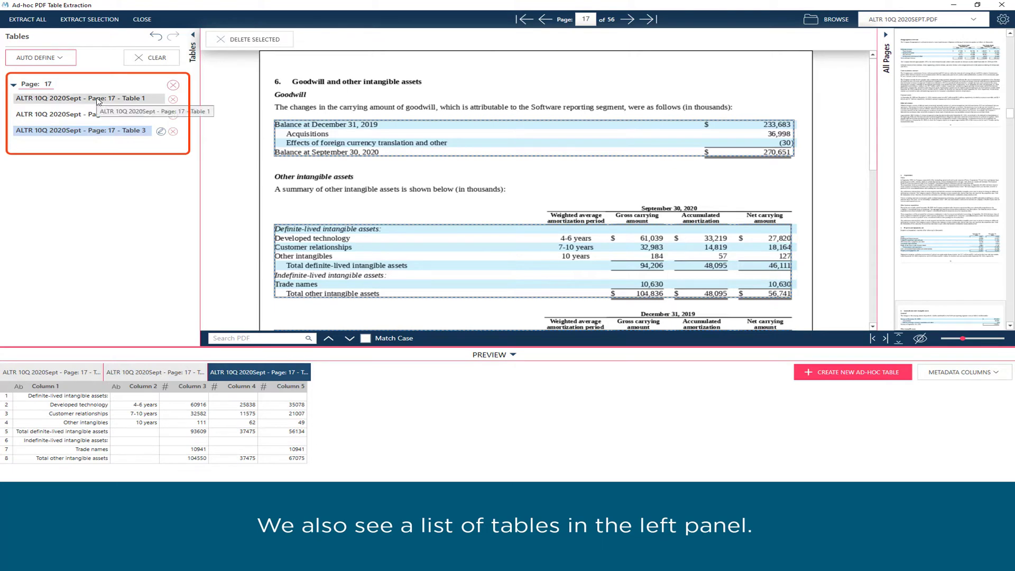
Review page 17's Tables 1, 2 and 3, then delete all page 17 tables
left_click(81, 98)
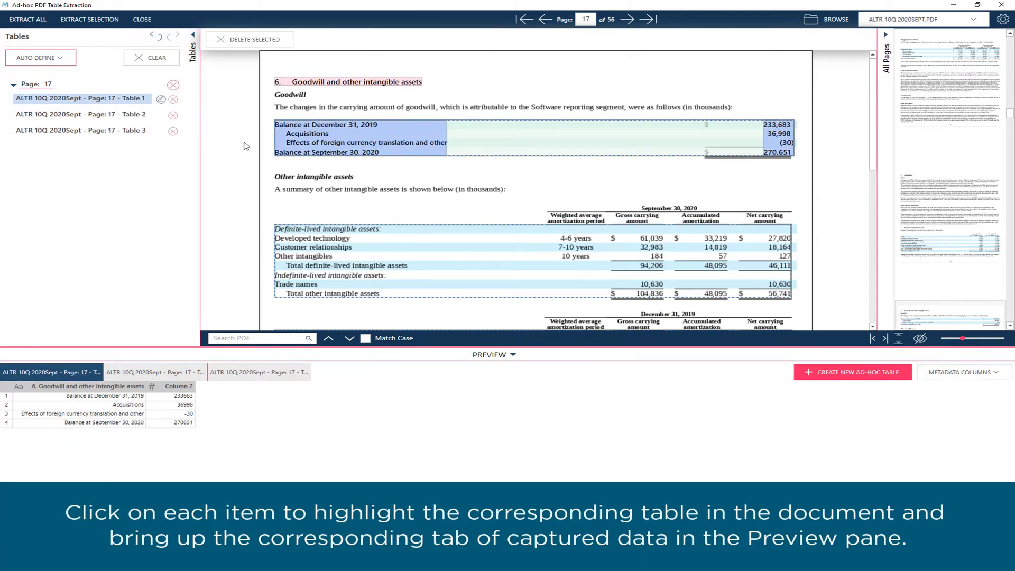
left_click(77, 114)
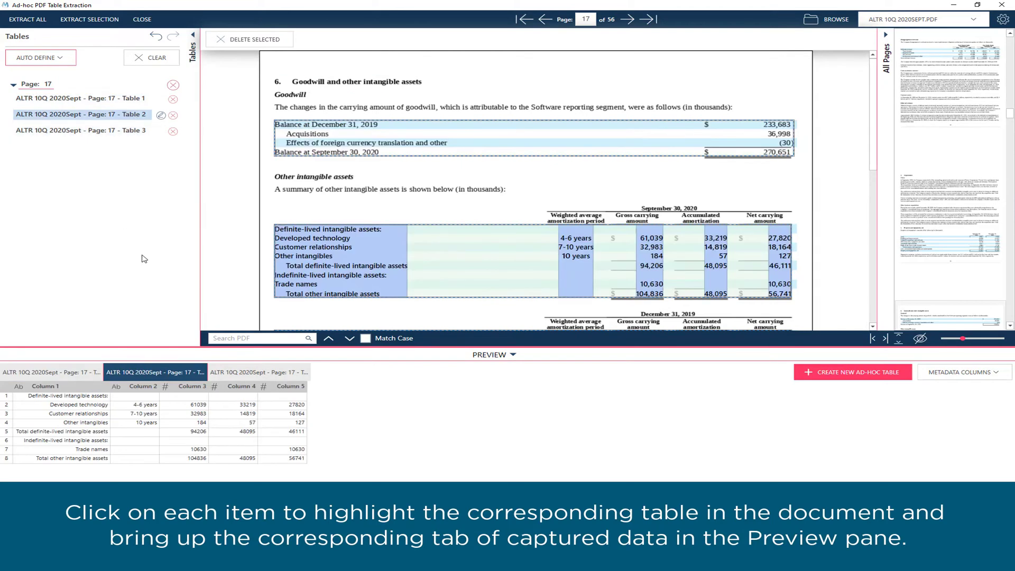
mouse_move(92, 133)
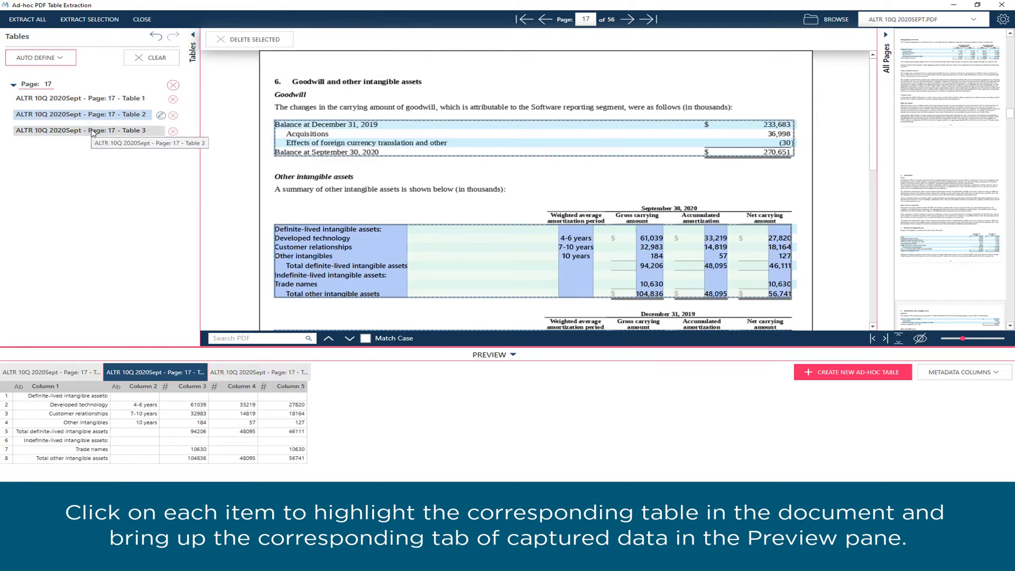
left_click(83, 130)
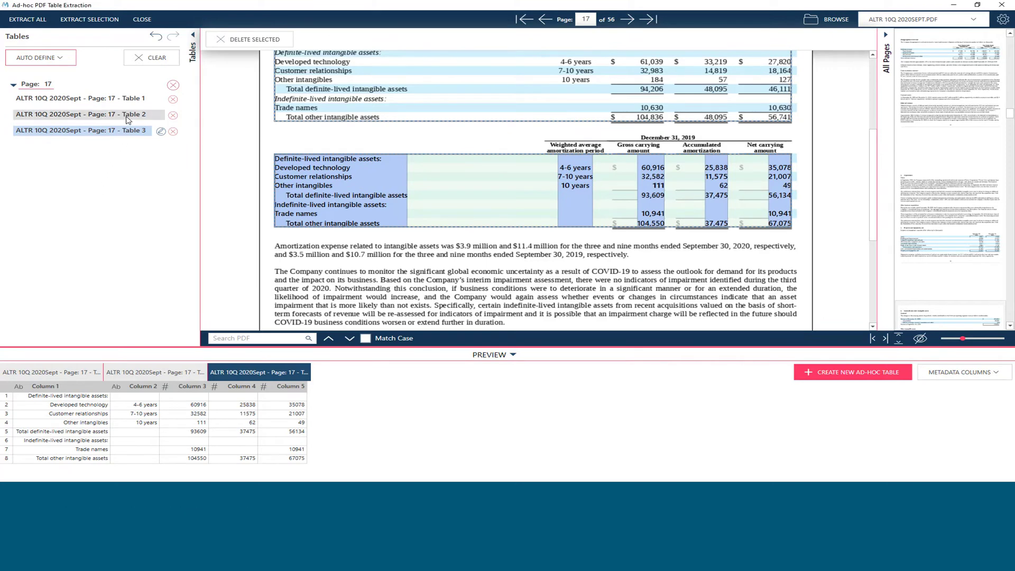
left_click(78, 114)
type("Other intangible assets")
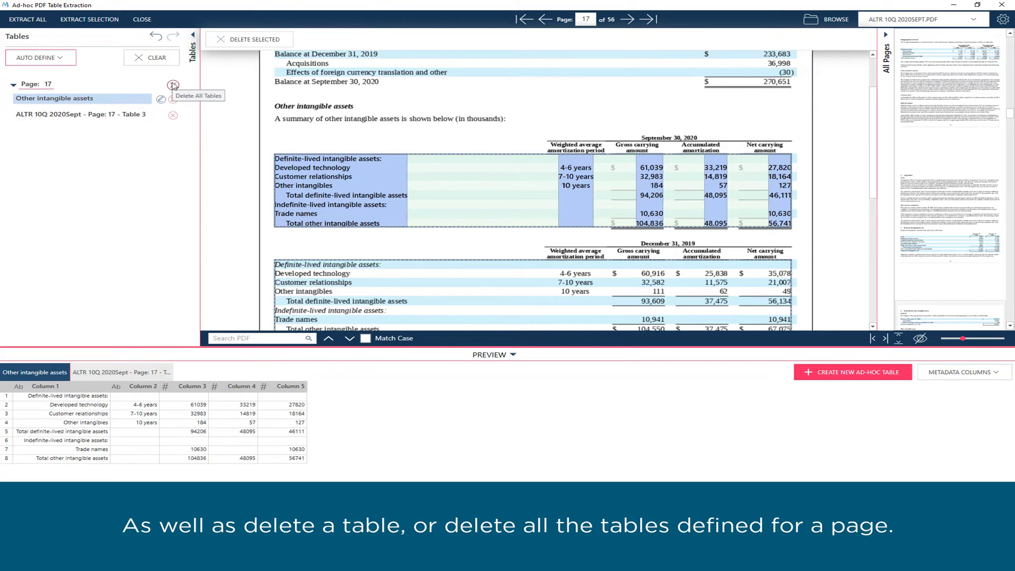
left_click(173, 85)
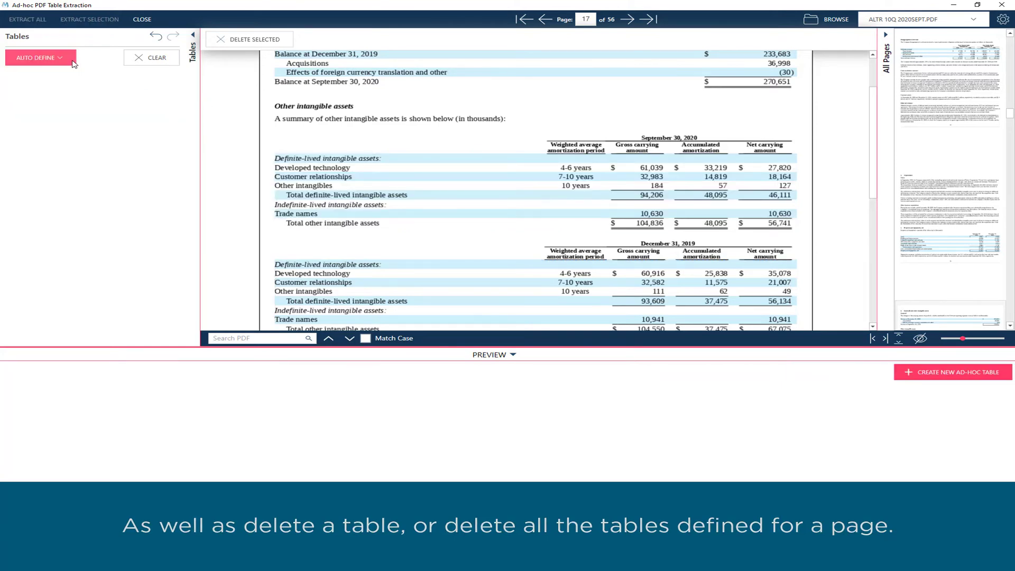
left_click(35, 58)
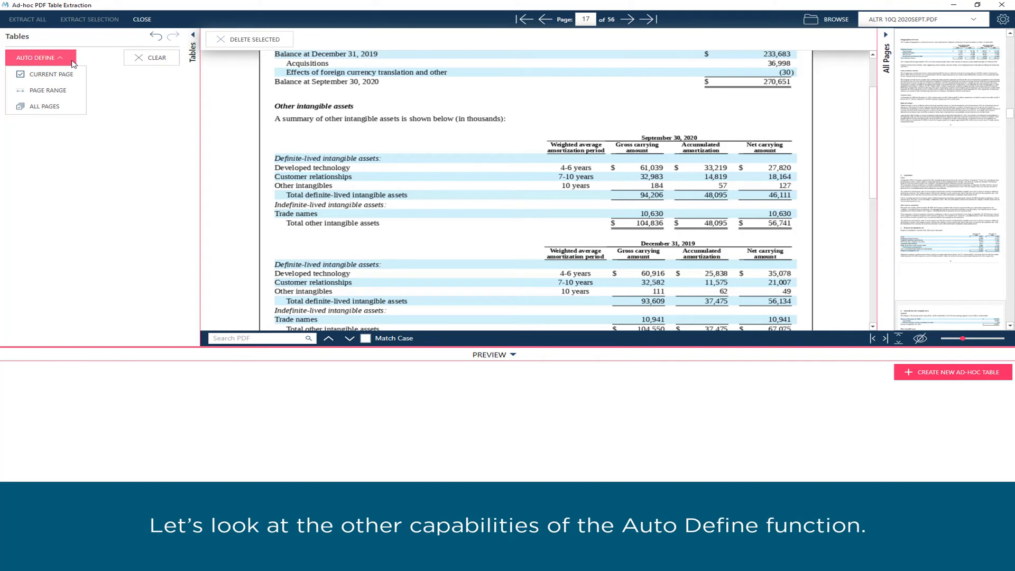
Auto-define tables for an entered page range, inspect page 4's table, then clear the list
left_click(48, 90)
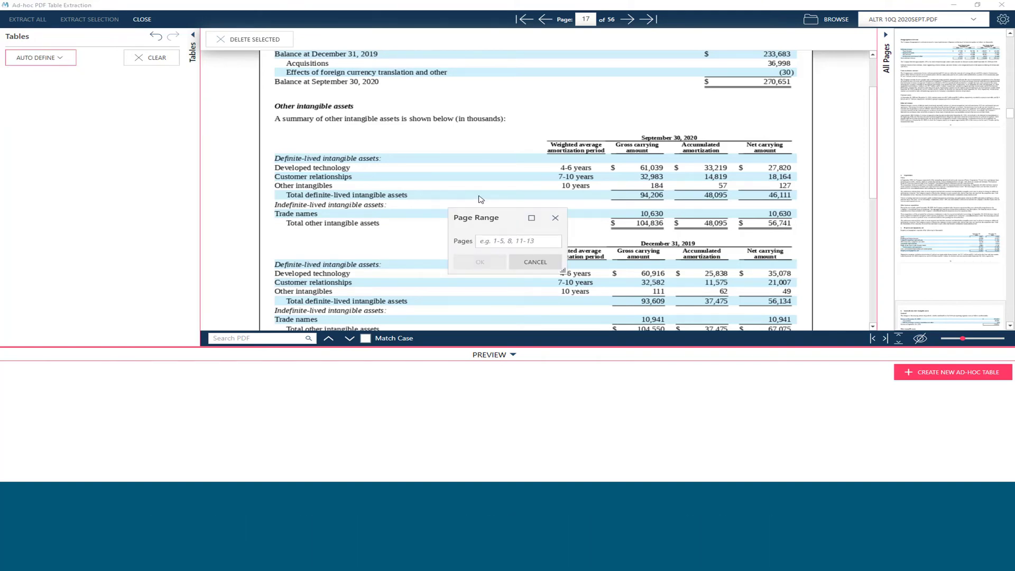
type("4-7")
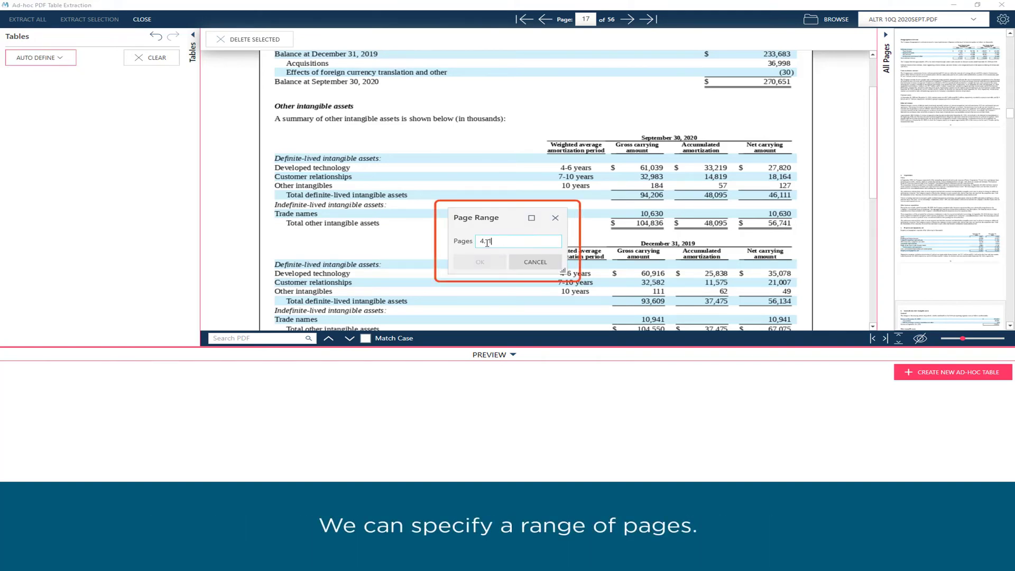
left_click(479, 262)
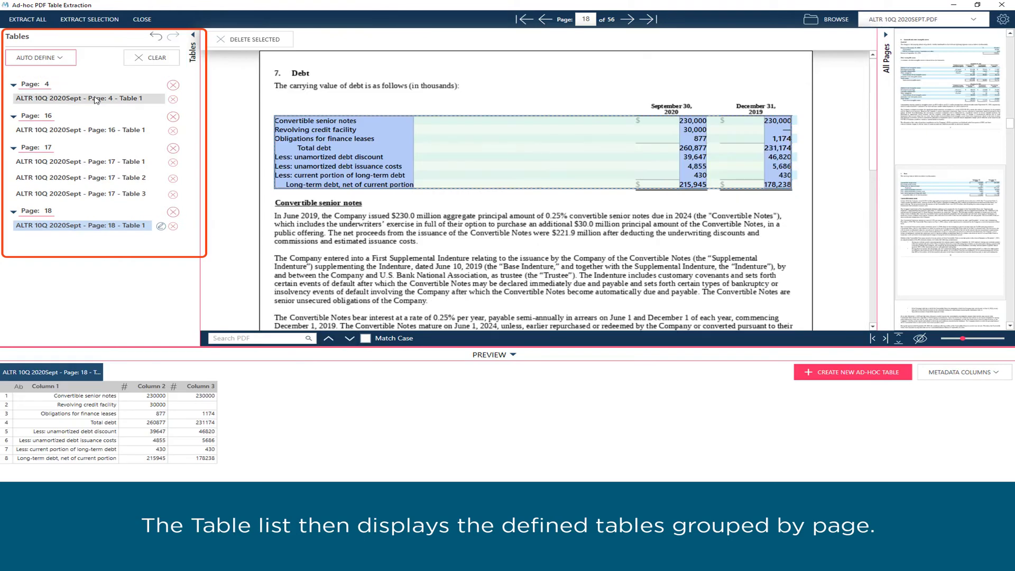
left_click(80, 98)
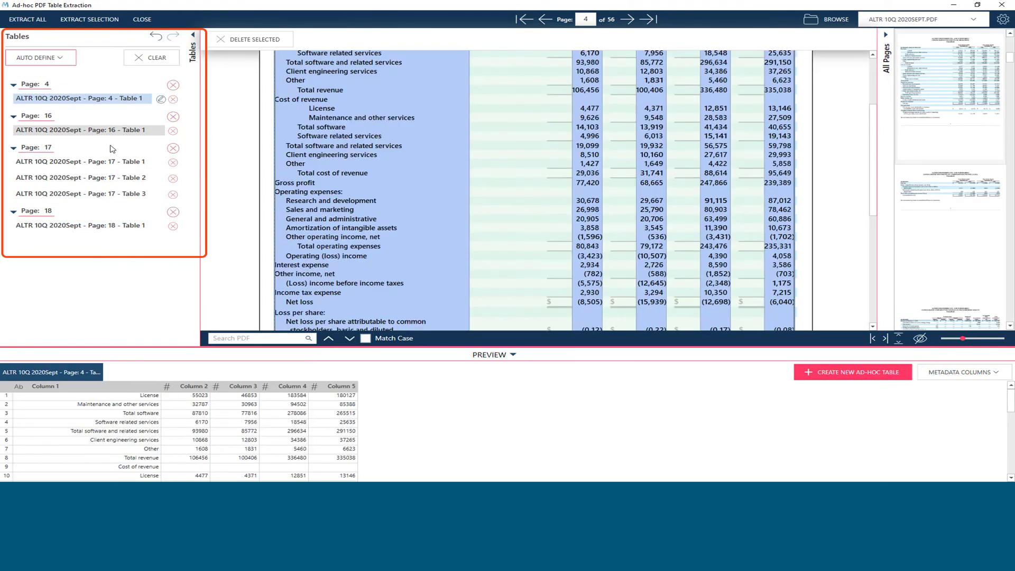
left_click(81, 130)
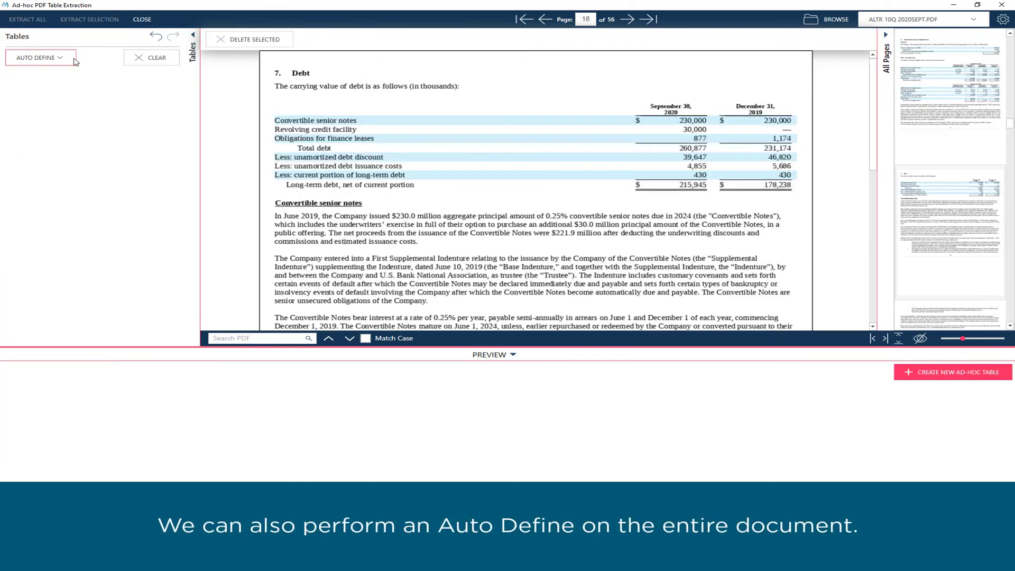
Run Auto Define on All Pages of the 56-page PDF
left_click(37, 57)
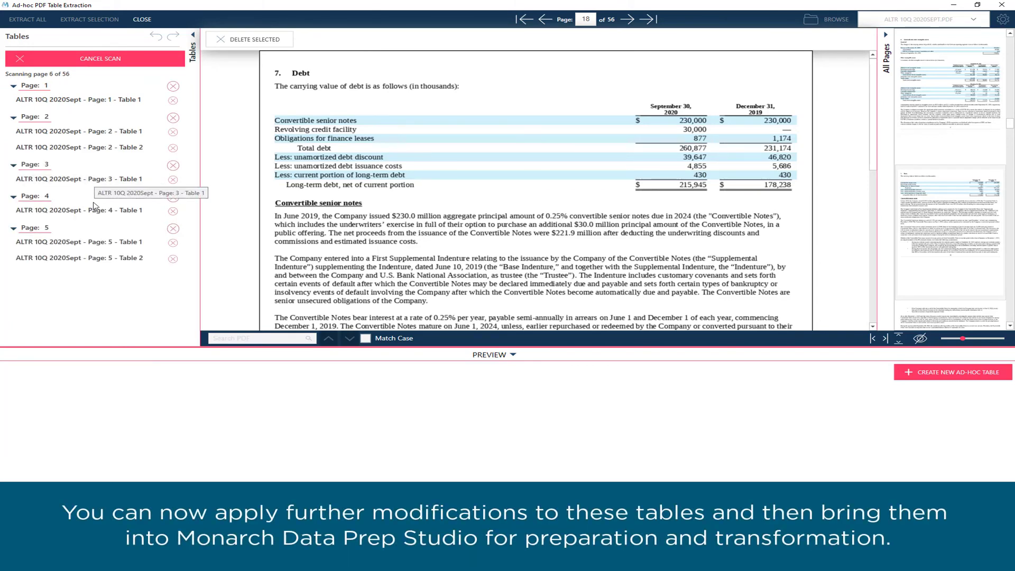
left_click(84, 210)
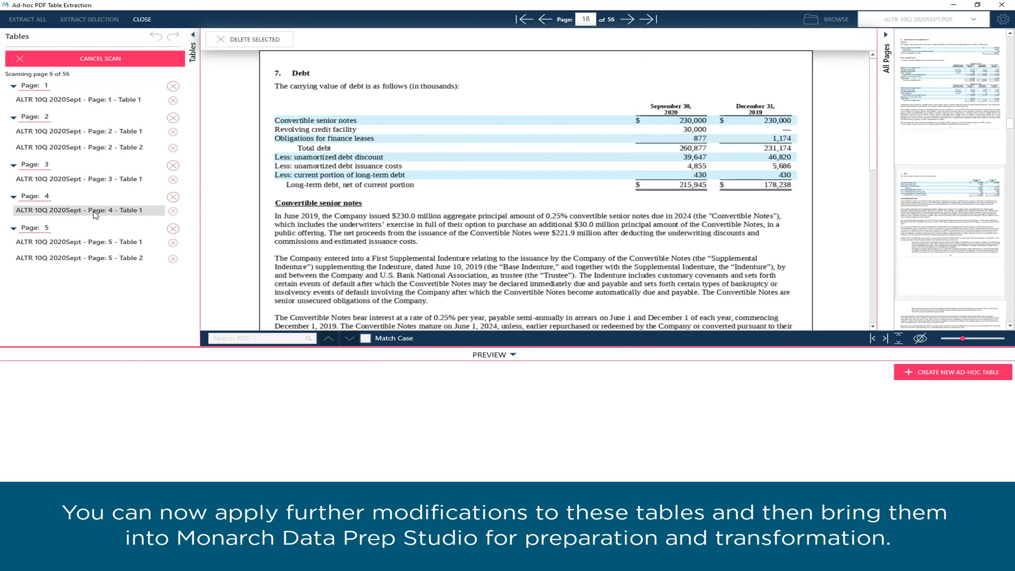